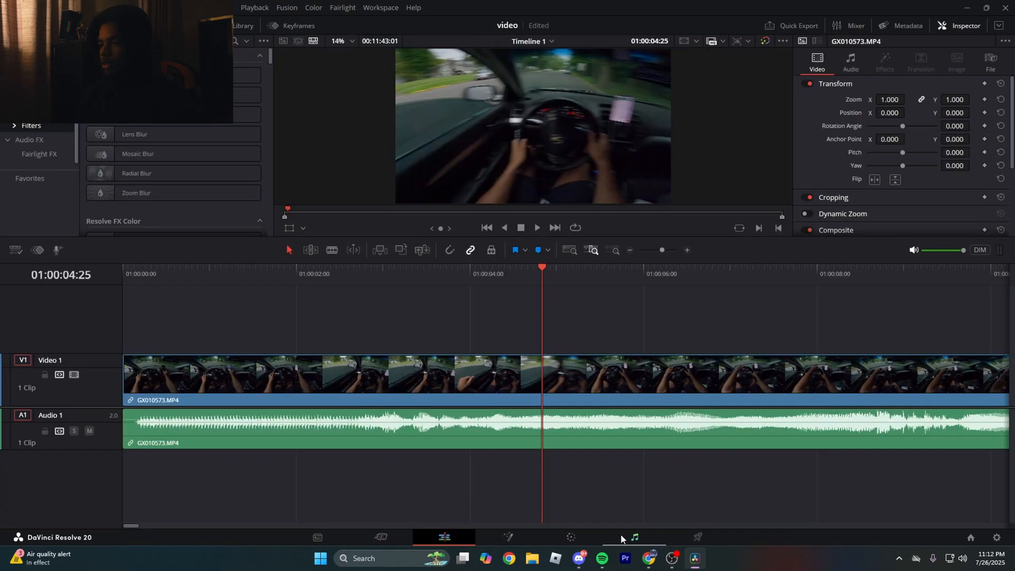
- Switch to the Fairlight page to see the clip's stereo waveform on Audio 1
click(634, 537)
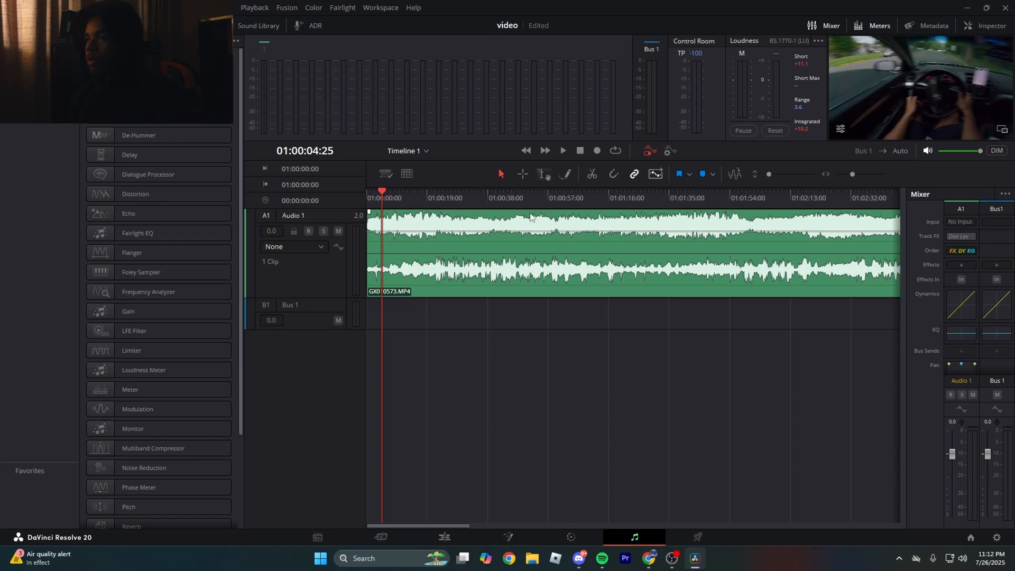
mouse_move(427, 253)
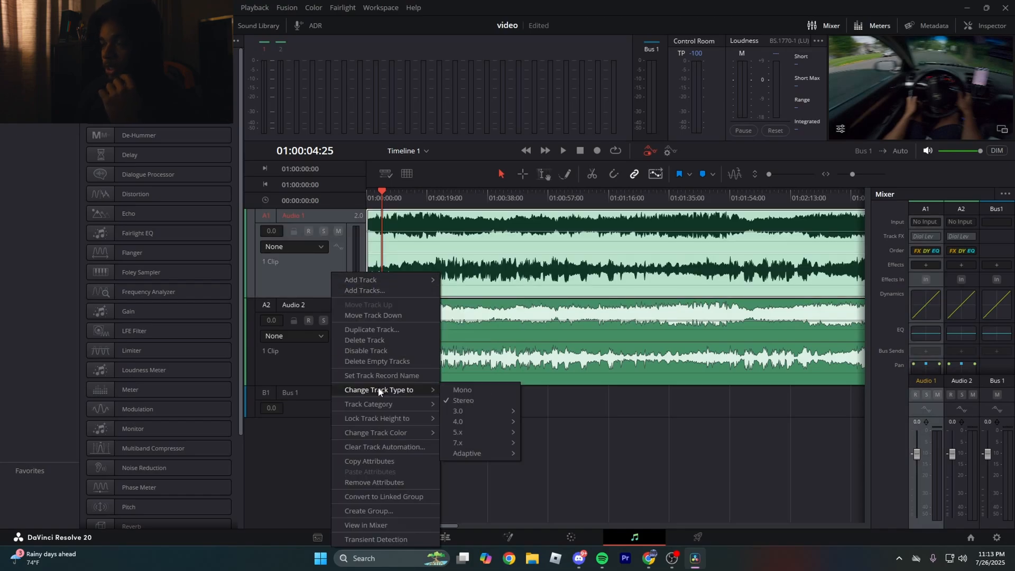
- Change Audio 1 and Audio 2 from stereo to mono via Change Track Type
click(462, 392)
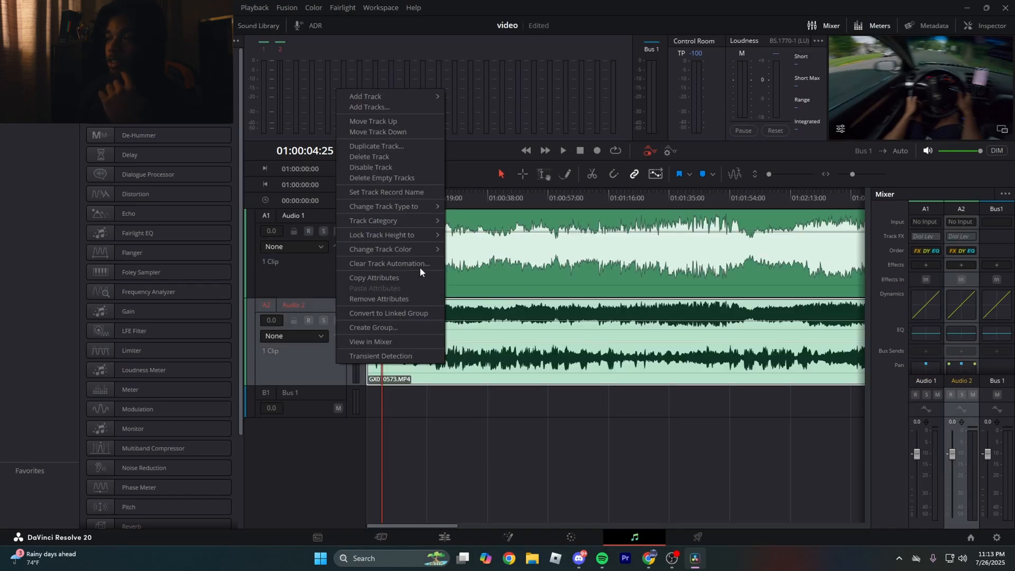
mouse_move(417, 238)
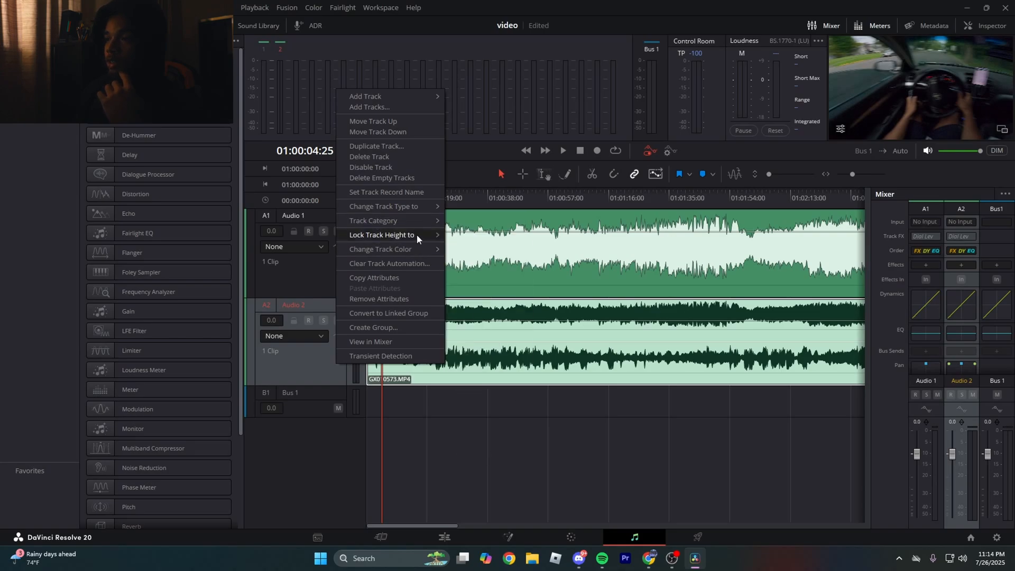
mouse_move(382, 206)
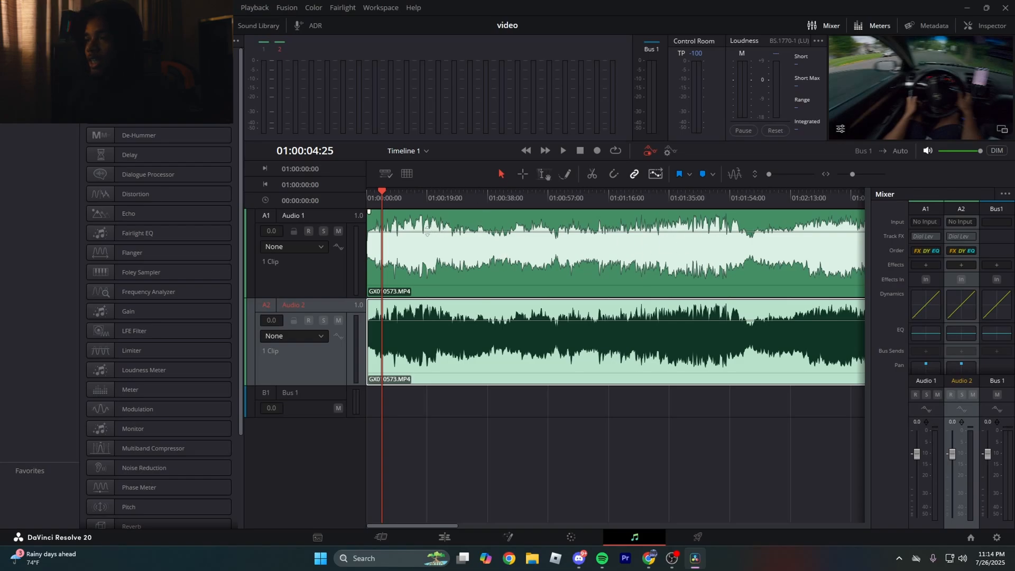
click(562, 151)
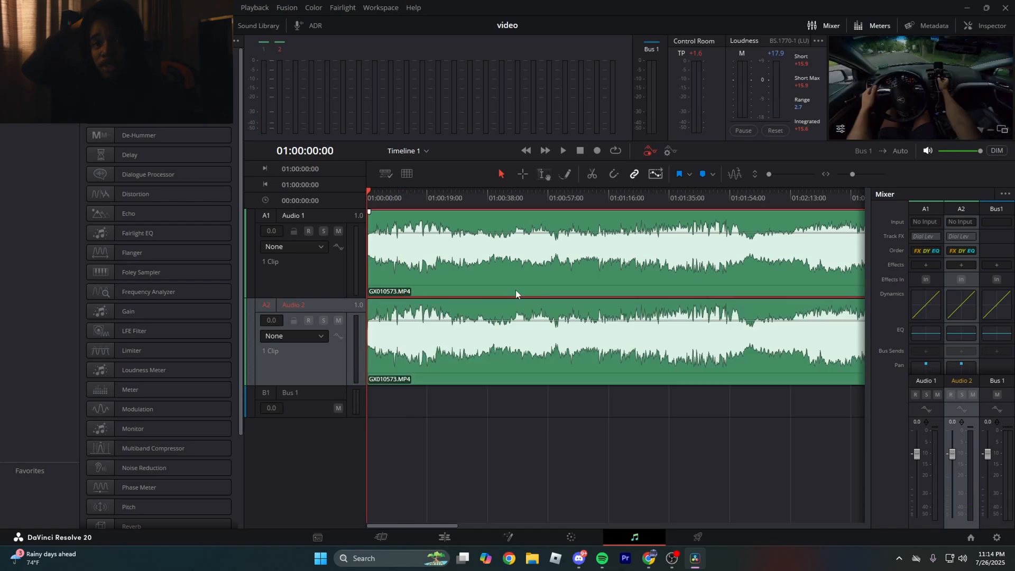
mouse_move(453, 251)
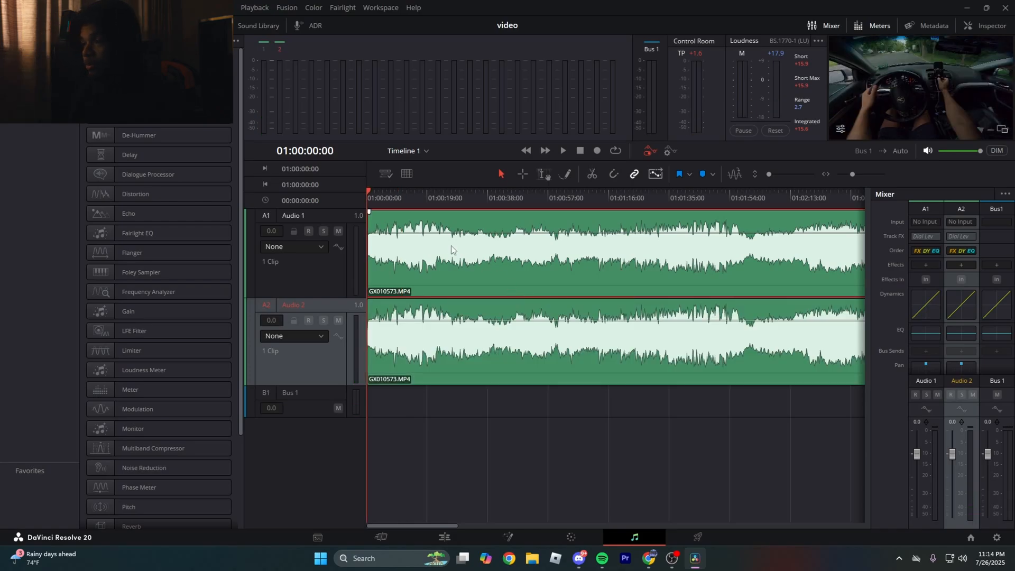
right_click(454, 250)
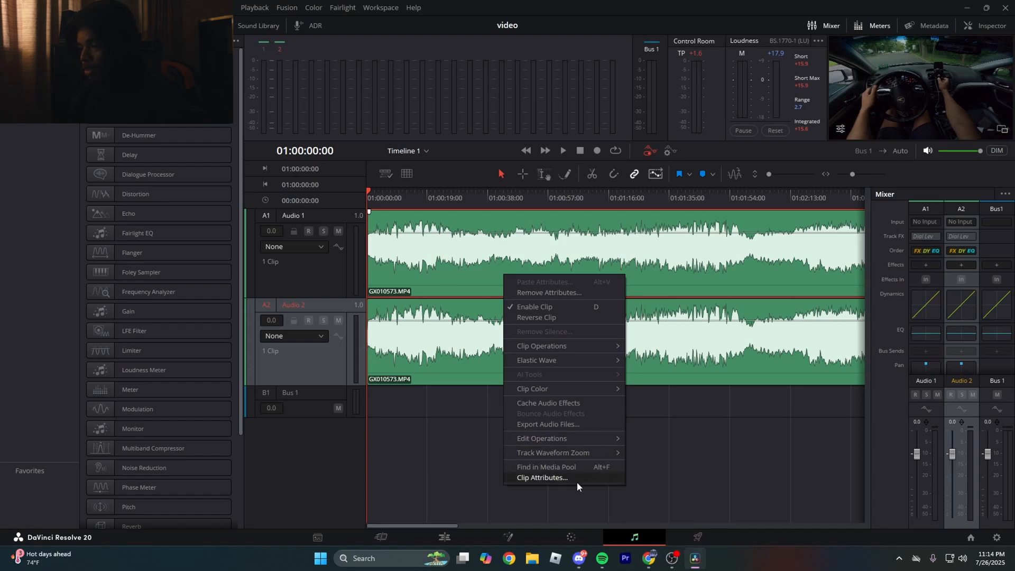
- In Clip Attributes, route the Audio 1 clip's source from Embedded Channel 2 and confirm
click(541, 478)
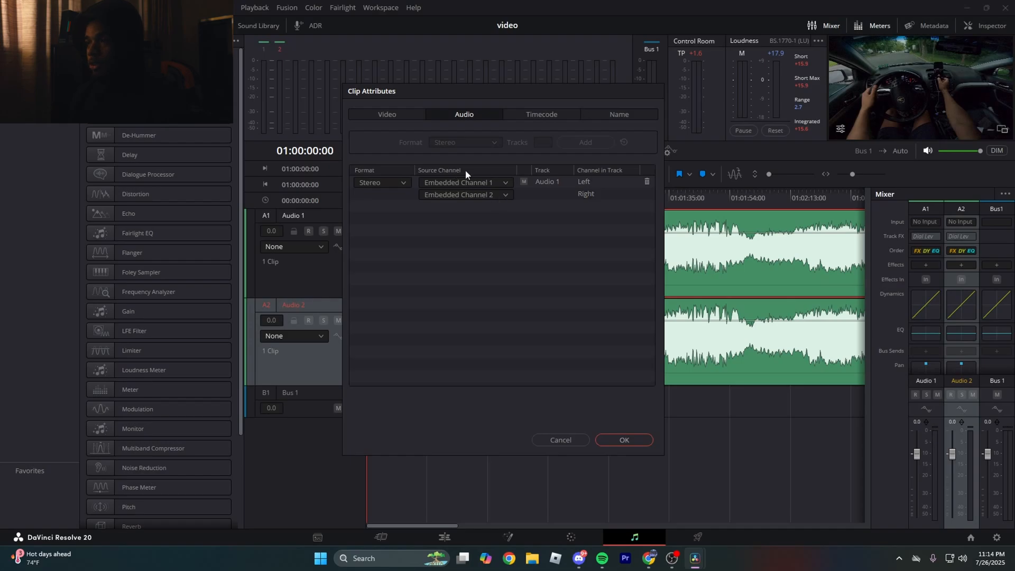
click(466, 195)
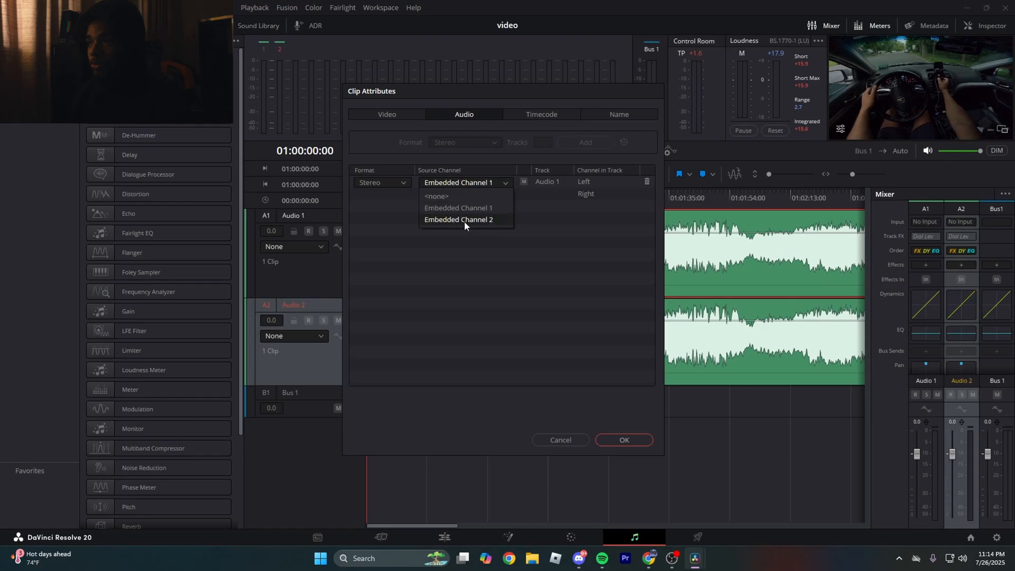
click(459, 220)
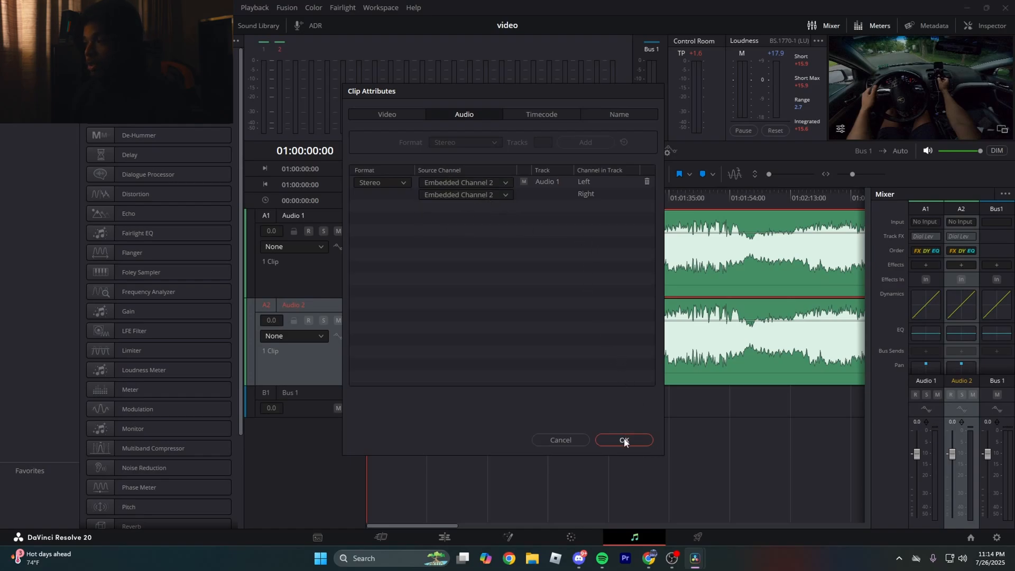
click(623, 440)
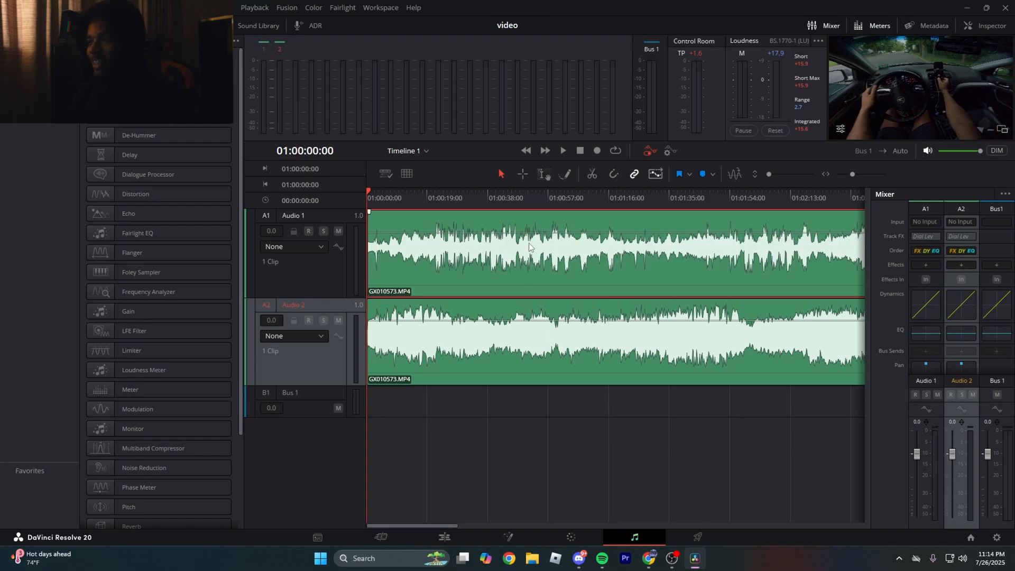
- Play back the timeline to audition the separated Audio 1 and Audio 2 tracks
click(562, 150)
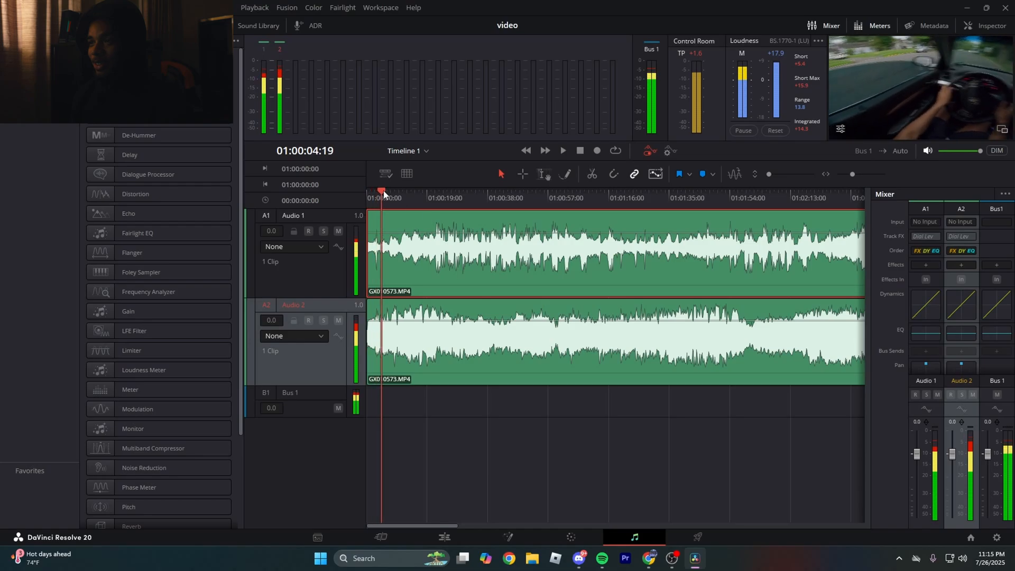
click(562, 150)
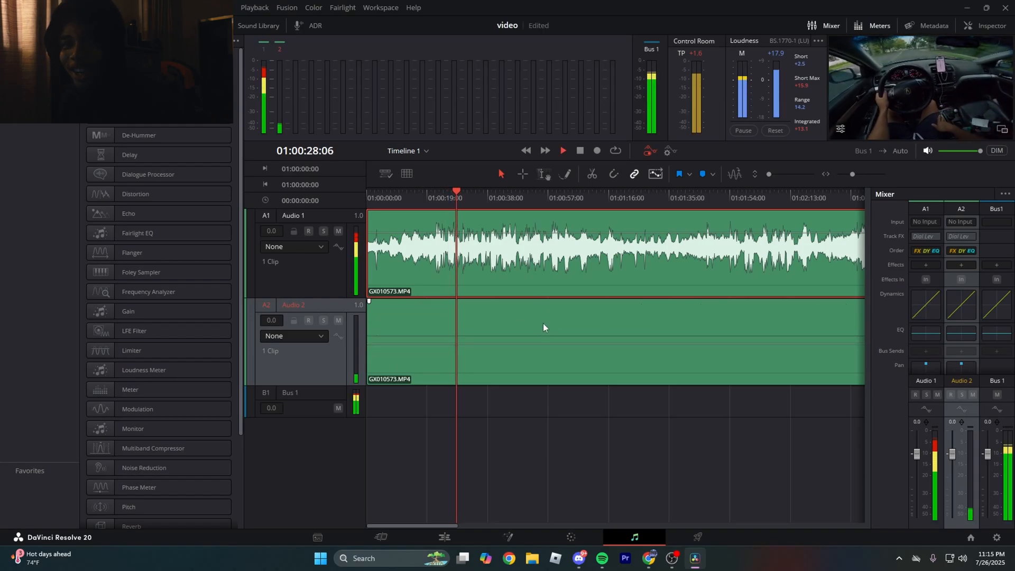
drag(549, 304, 551, 336)
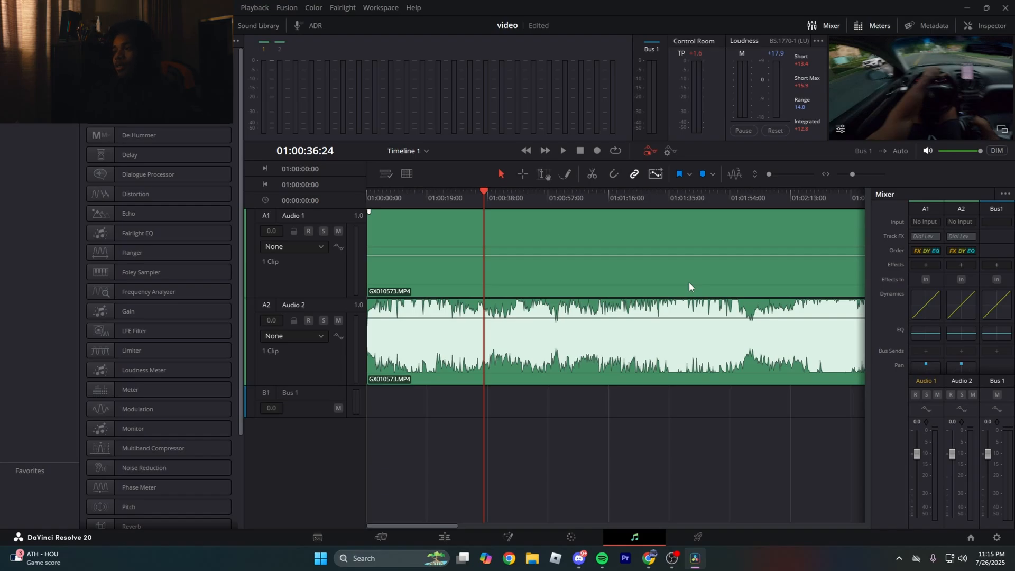
mouse_move(624, 293)
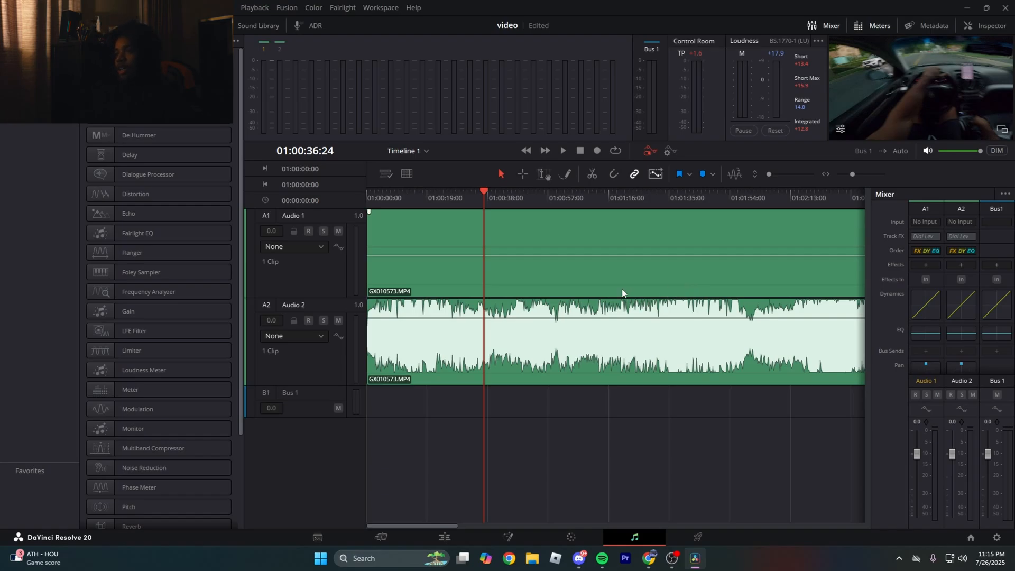
- Return to the Cut page, select the driving clip and play back the mixed audio
click(380, 537)
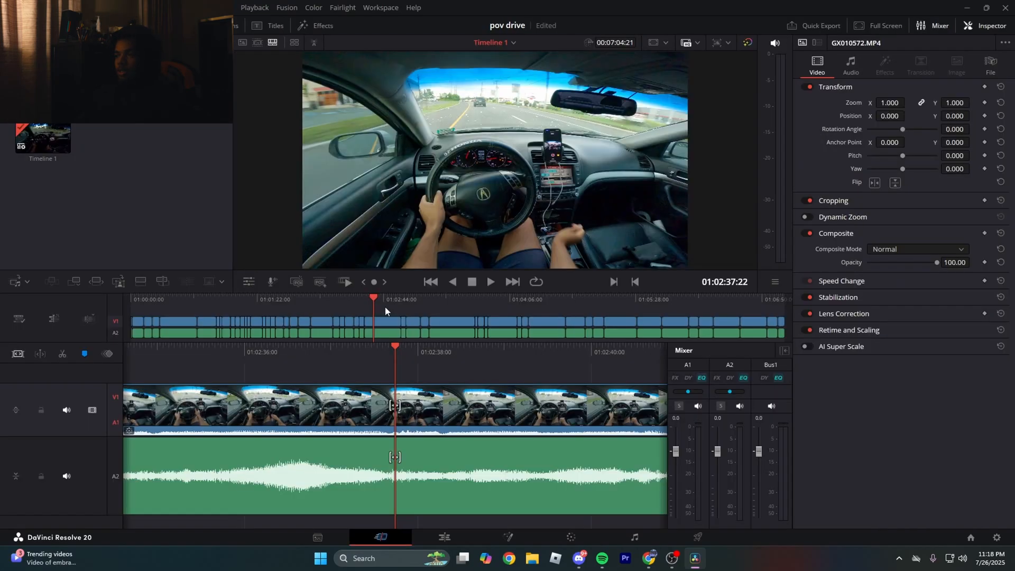
mouse_move(367, 311)
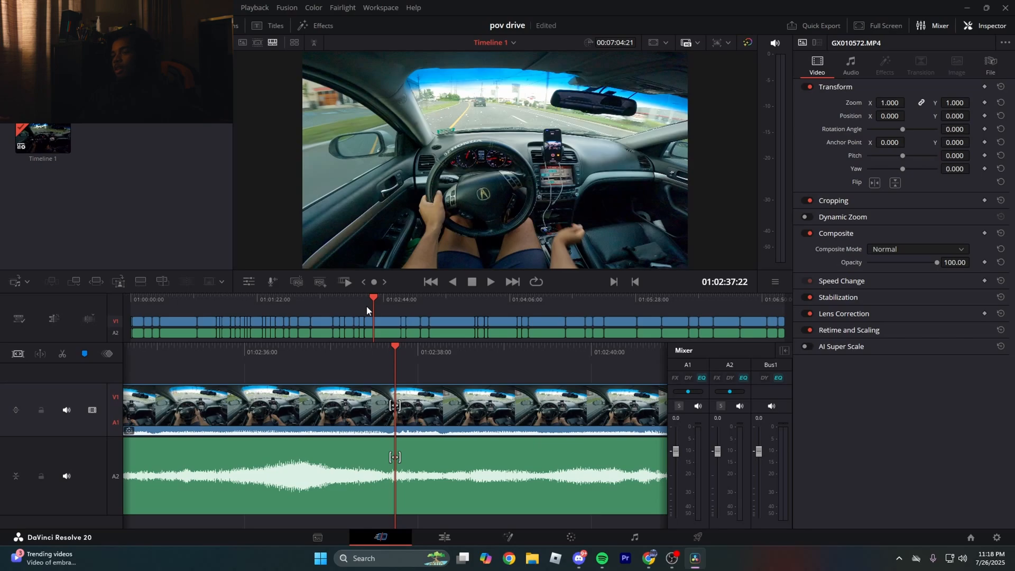
mouse_move(342, 447)
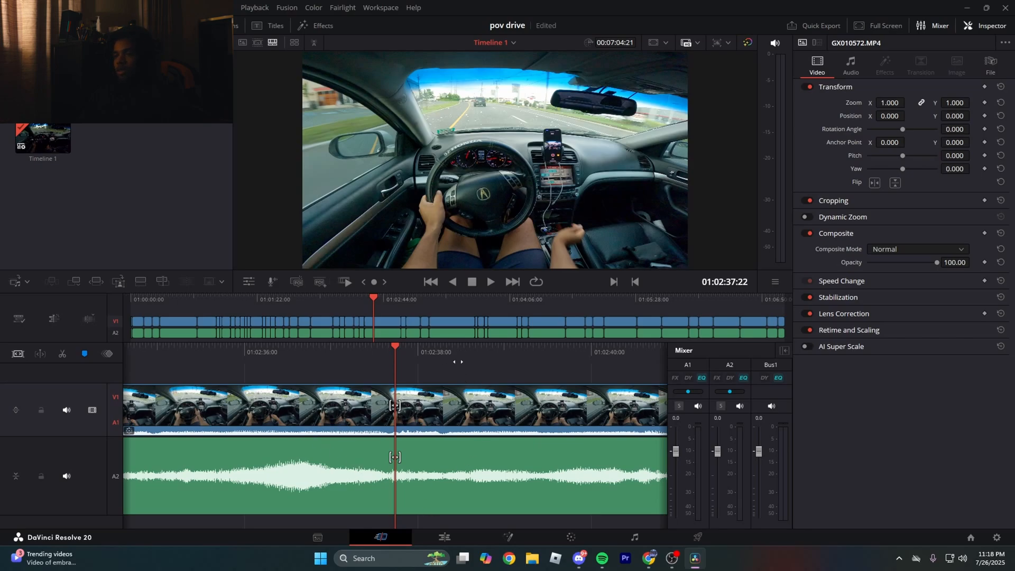
click(491, 282)
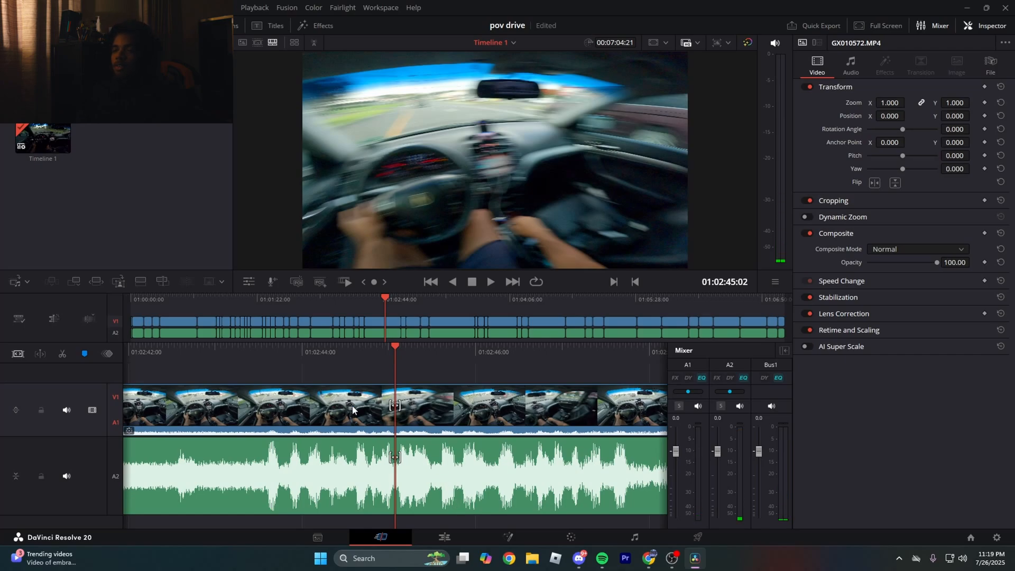
mouse_move(363, 419)
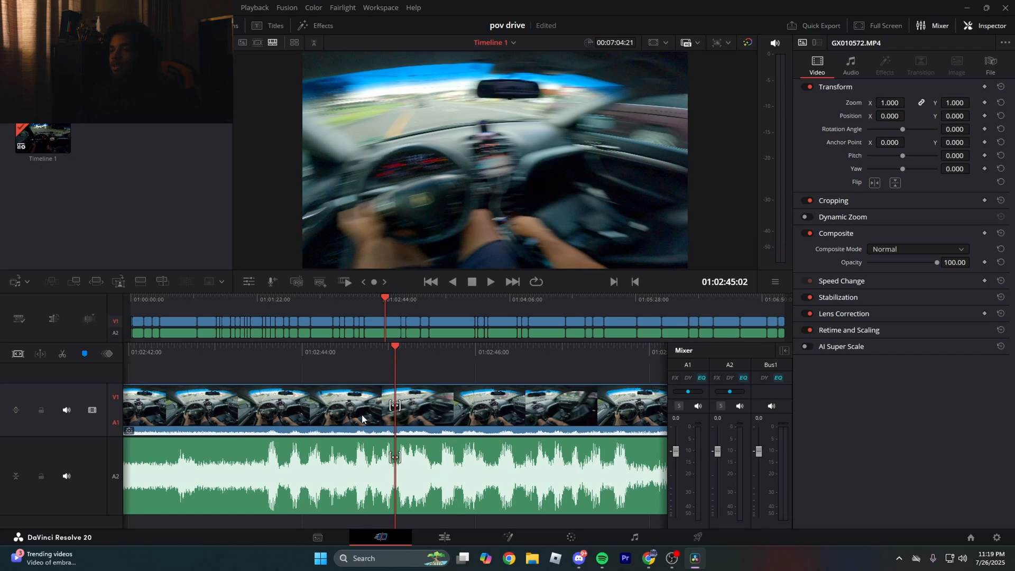
click(851, 65)
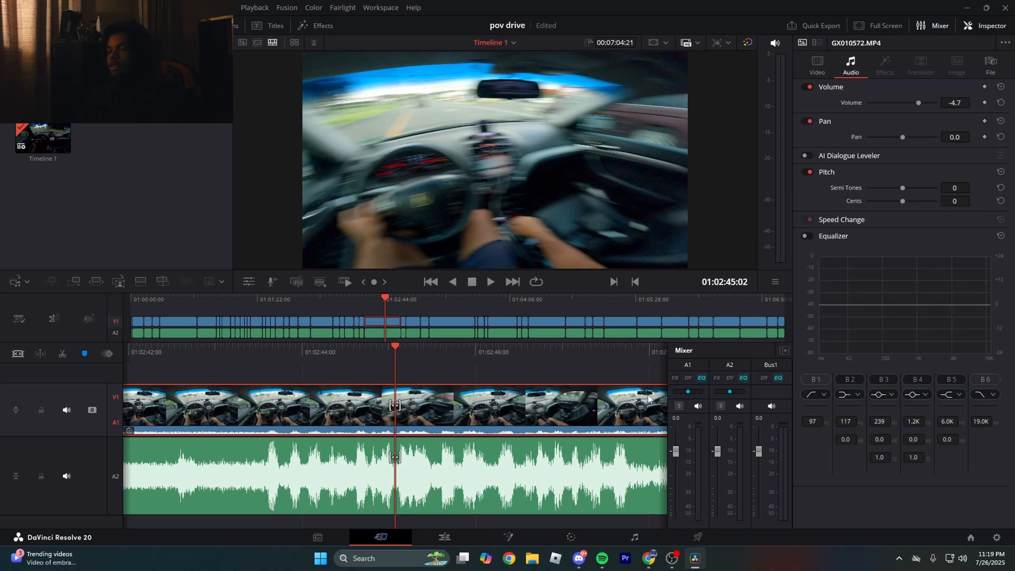
click(489, 281)
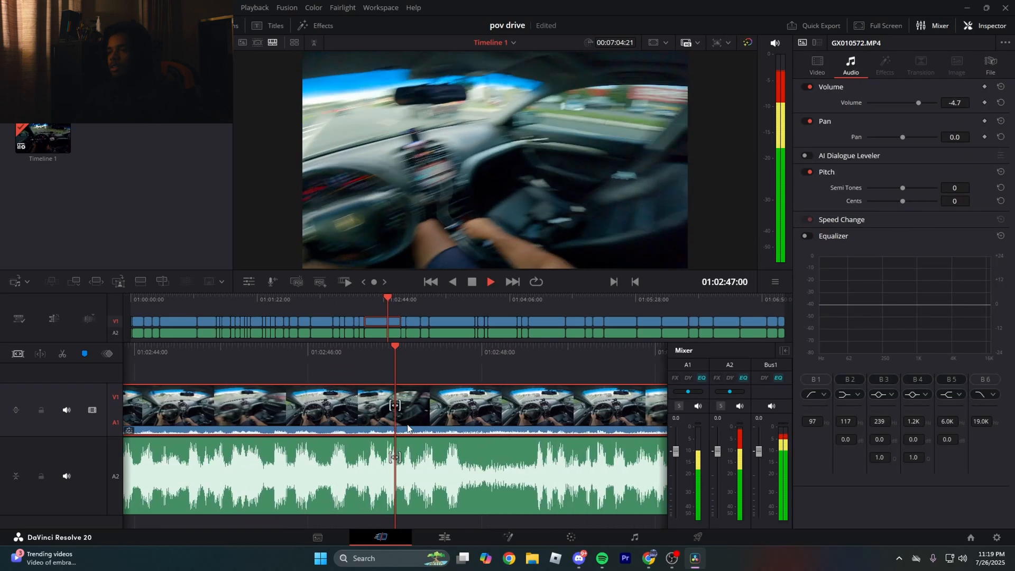